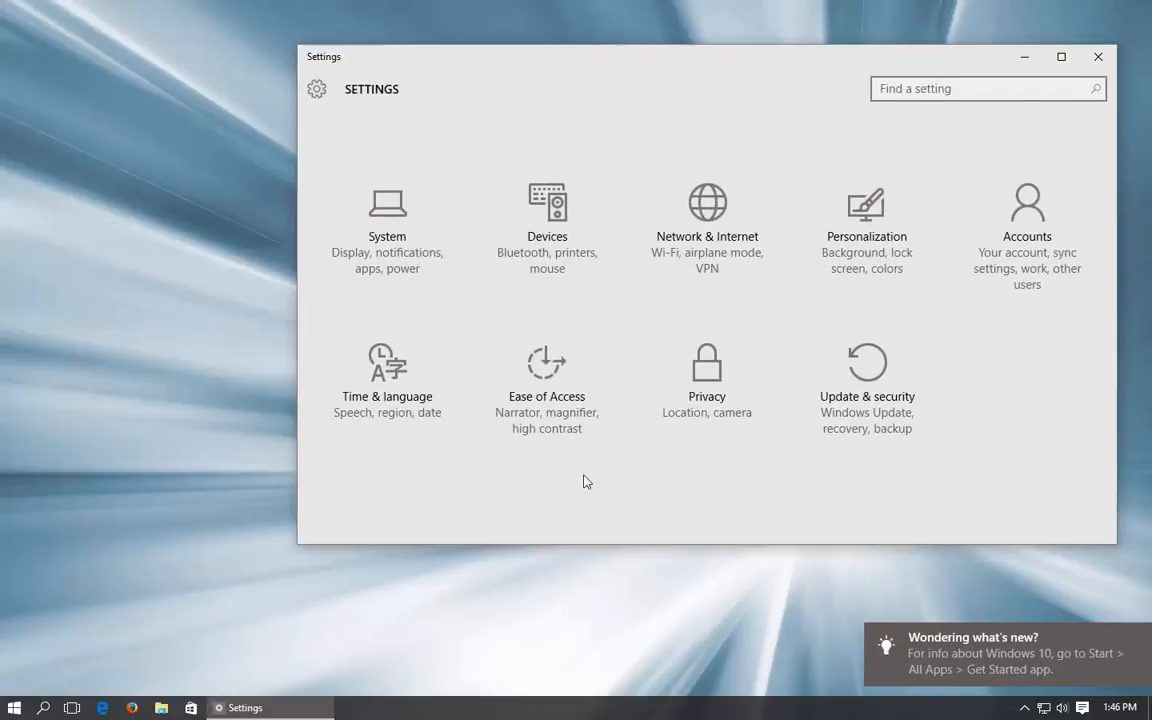
mouse_move(707, 390)
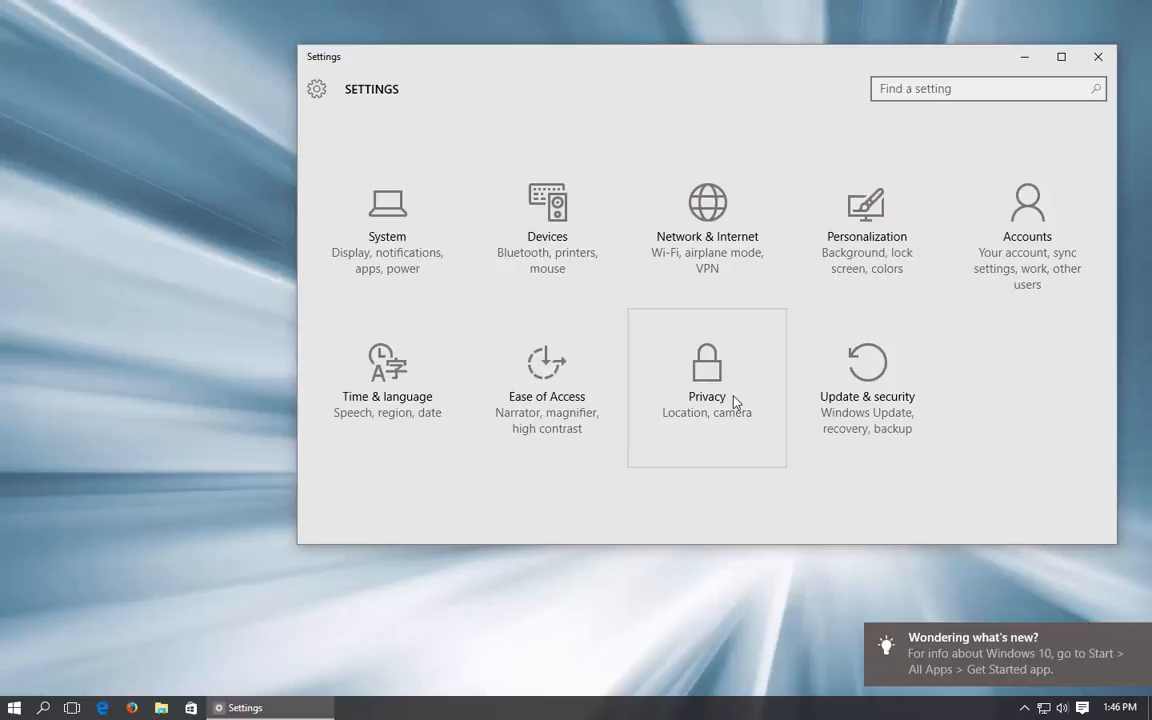
- Open the Privacy section from the Settings home page
click(707, 375)
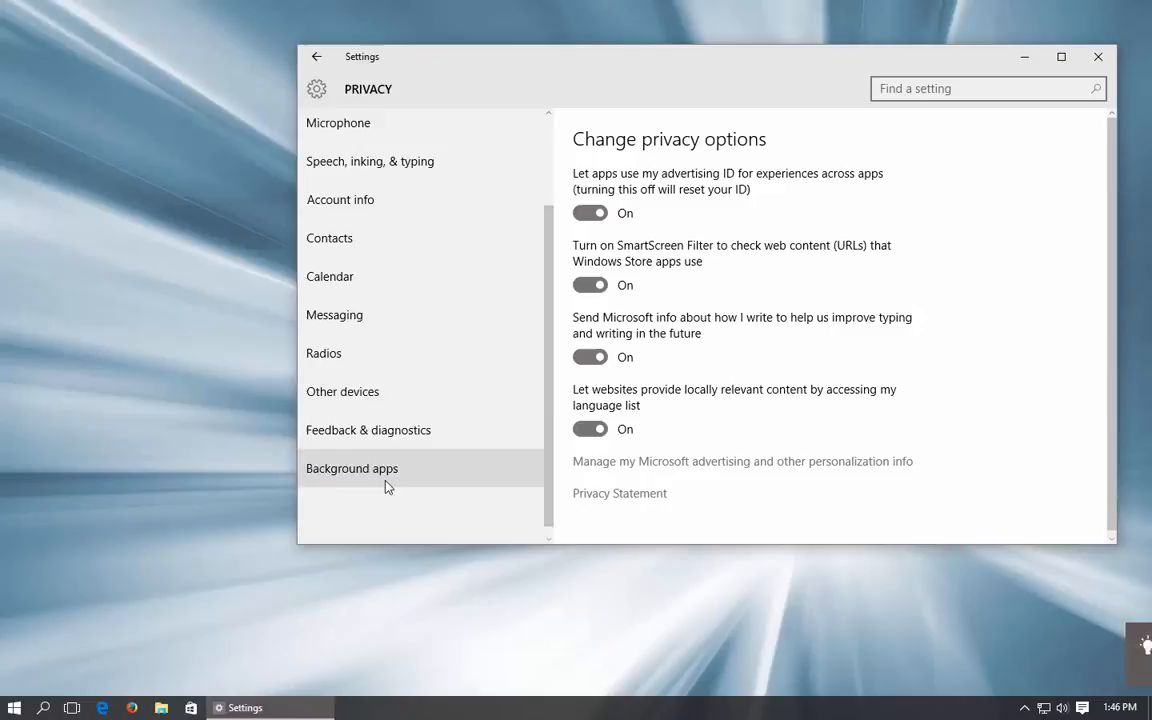
- On the Feedback & diagnostics page, set 'Windows should ask for my feedback' to Never
click(368, 430)
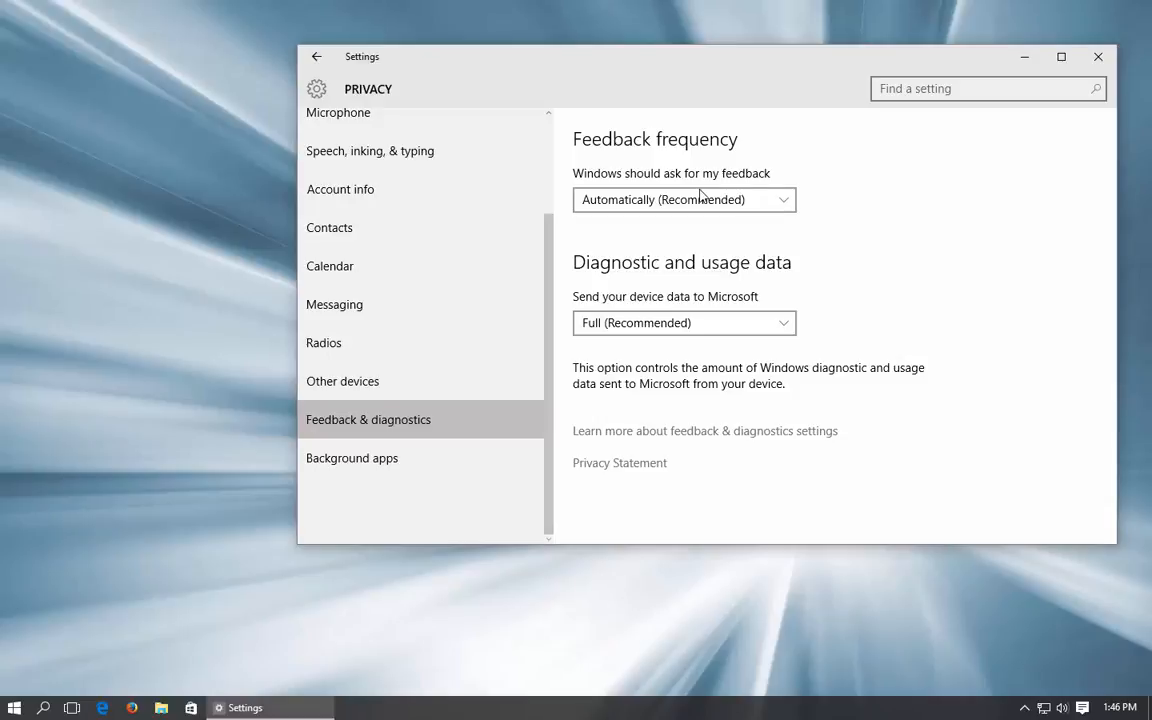
click(684, 199)
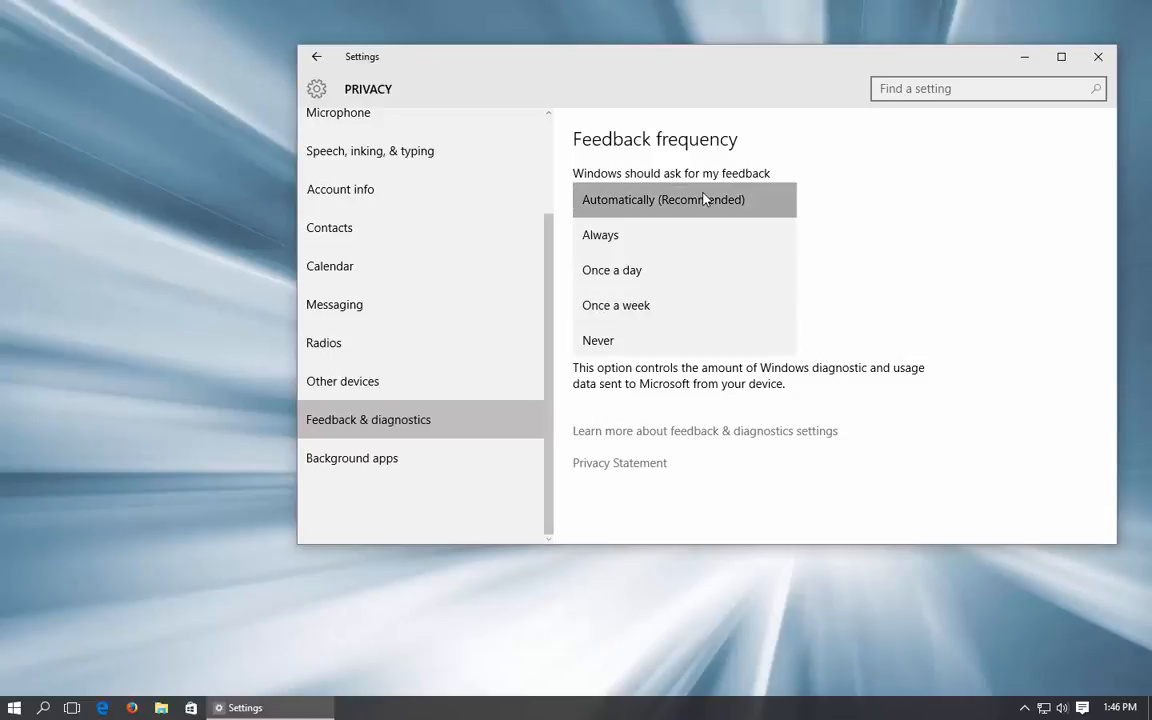
mouse_move(655, 356)
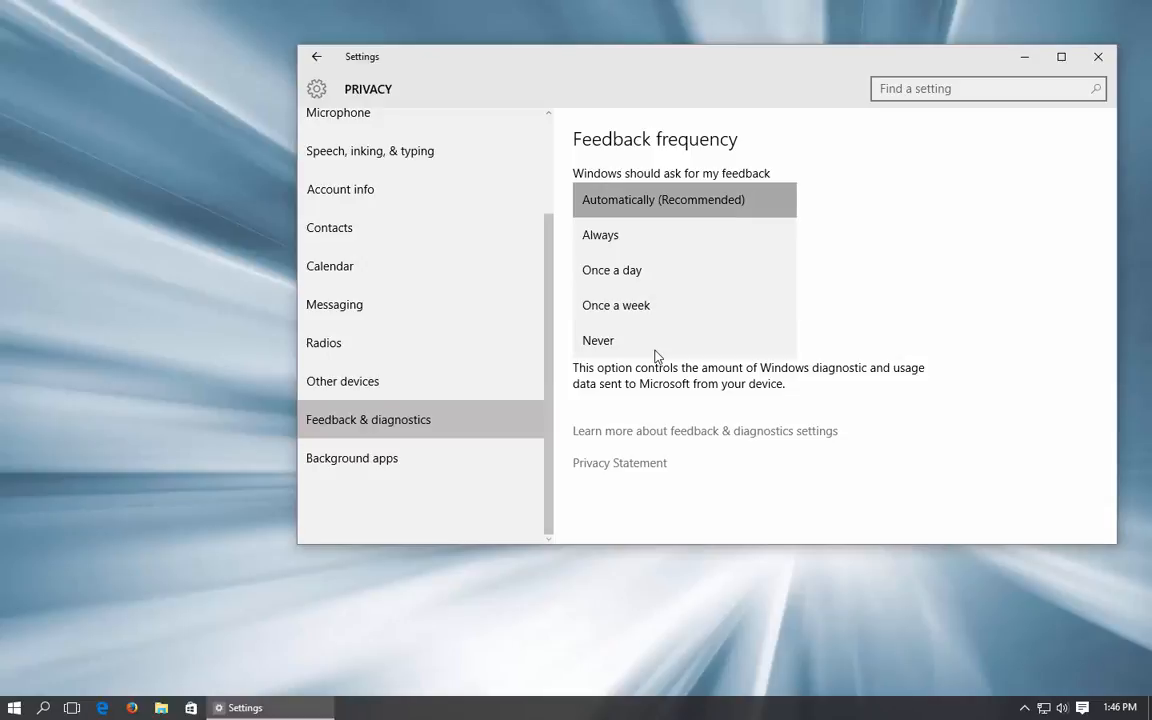
click(684, 199)
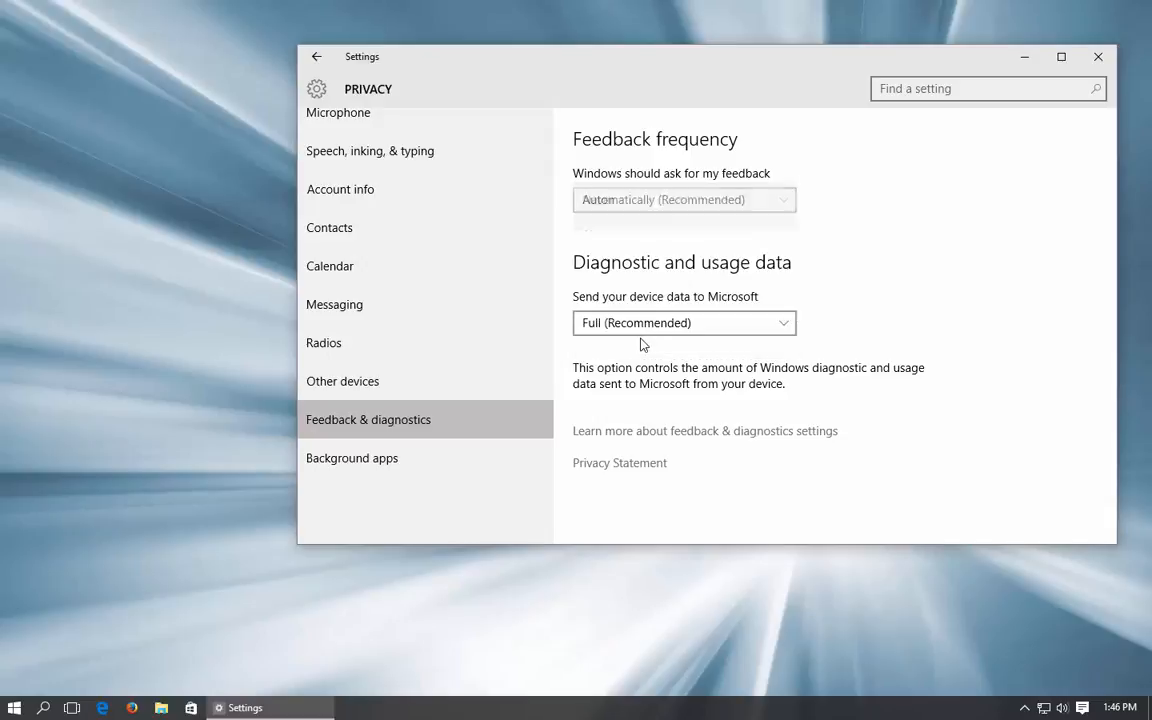
- Set 'Send your device data to Microsoft' to Basic
click(684, 199)
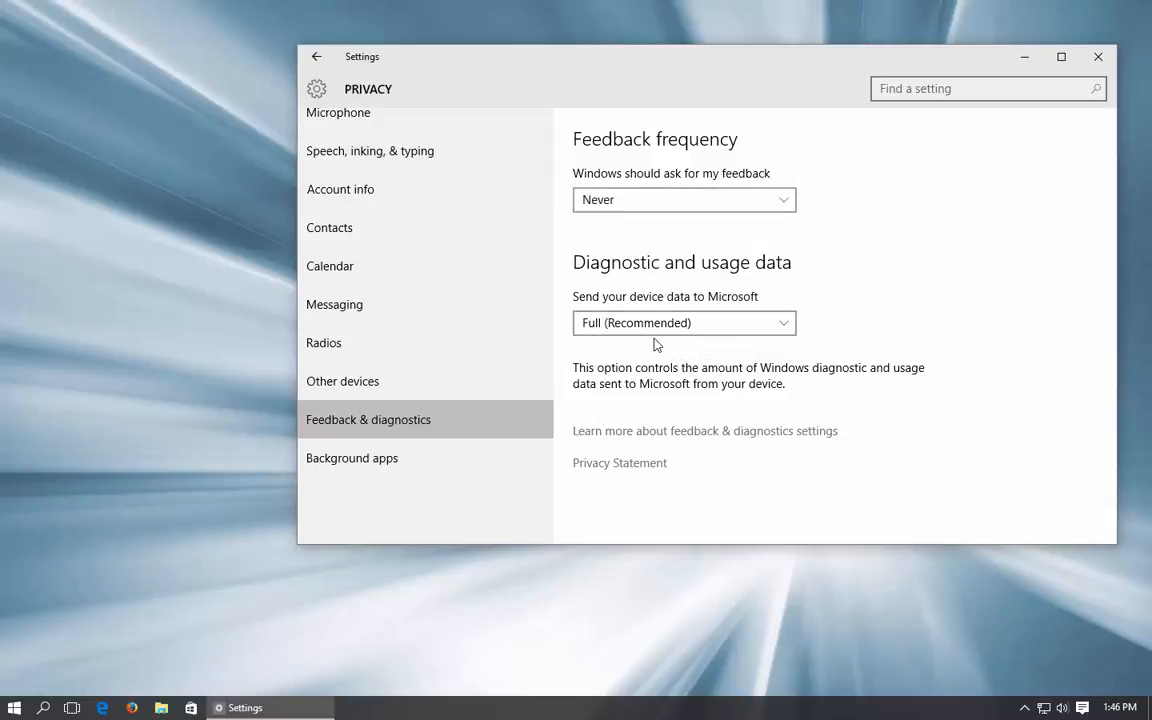
mouse_move(658, 344)
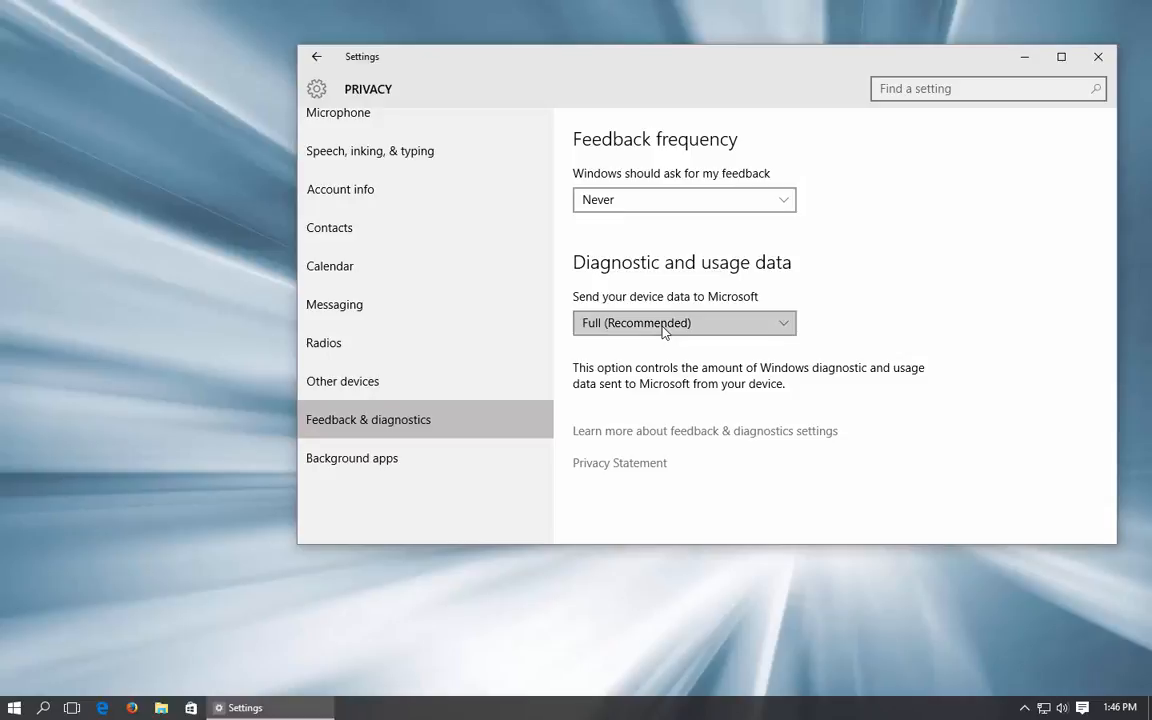
click(684, 322)
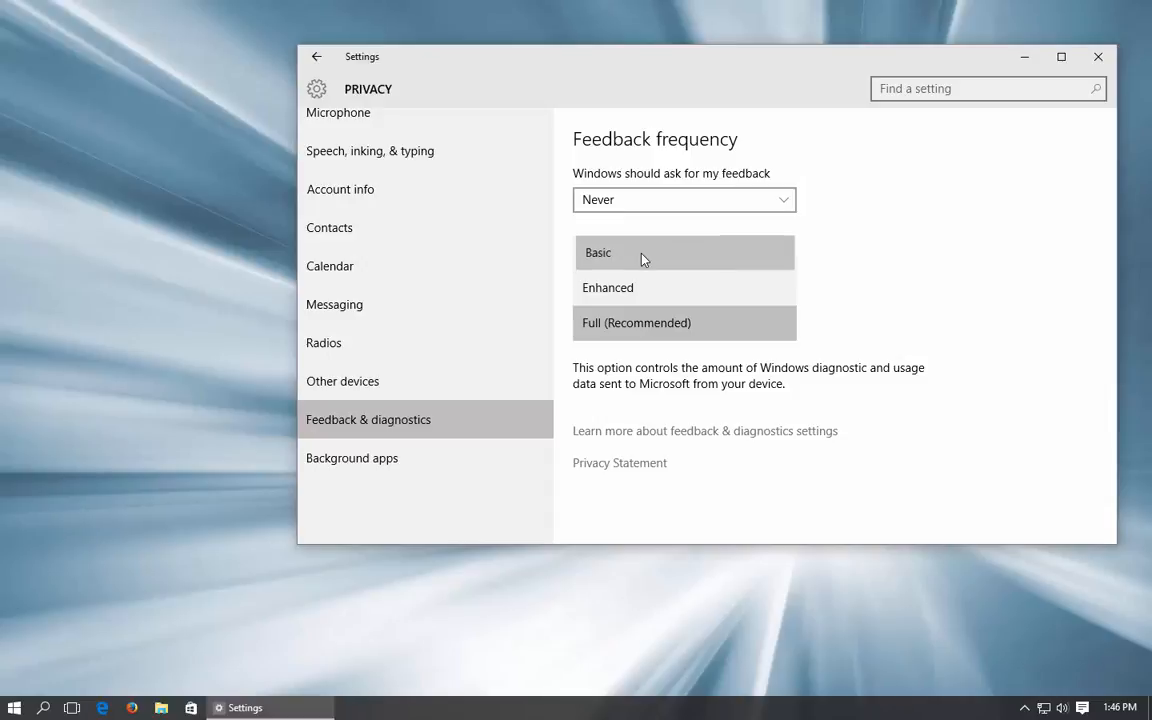
click(597, 252)
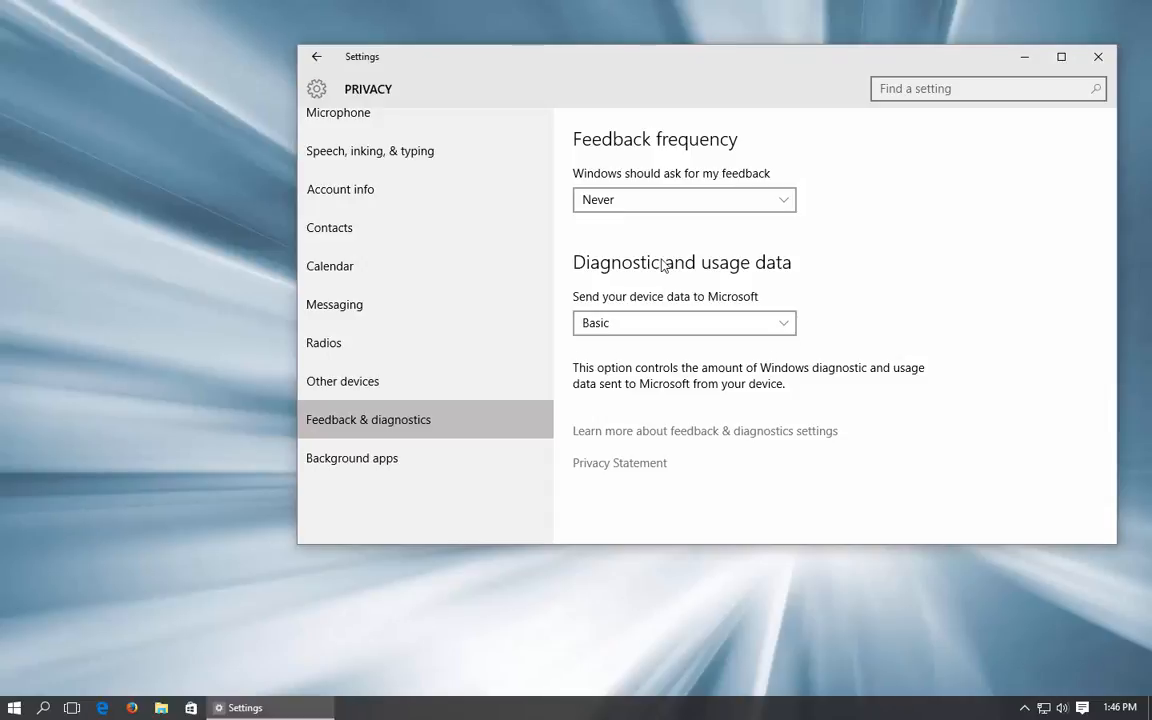
mouse_move(698, 241)
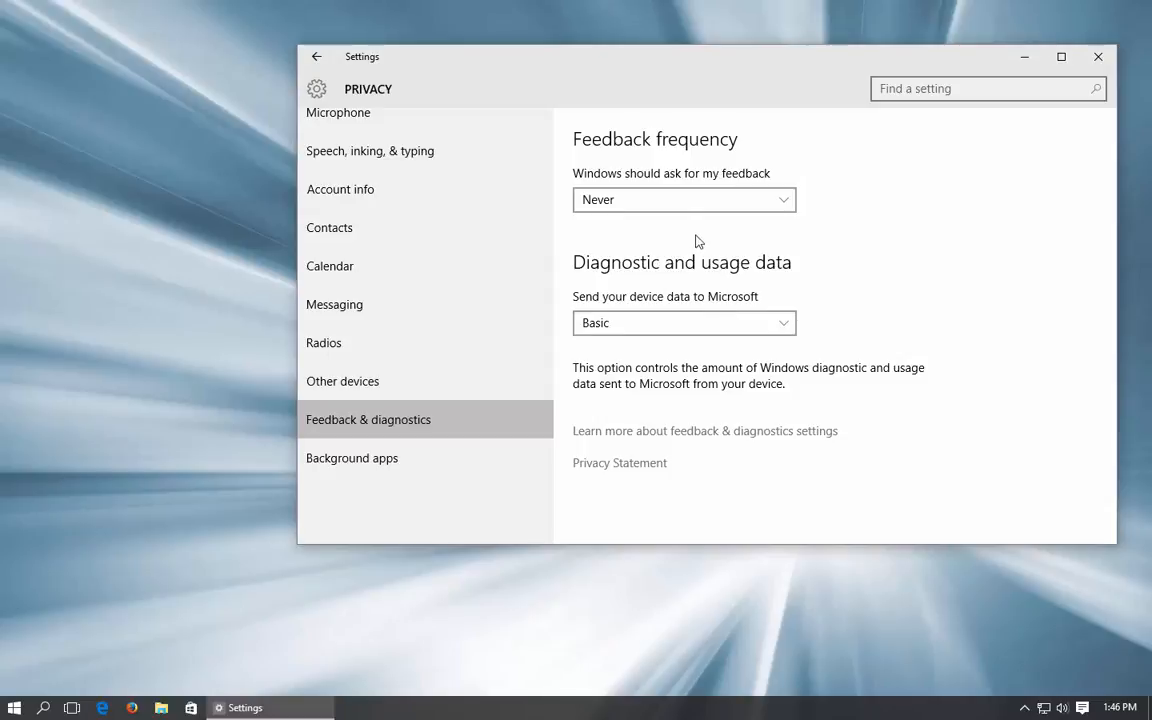